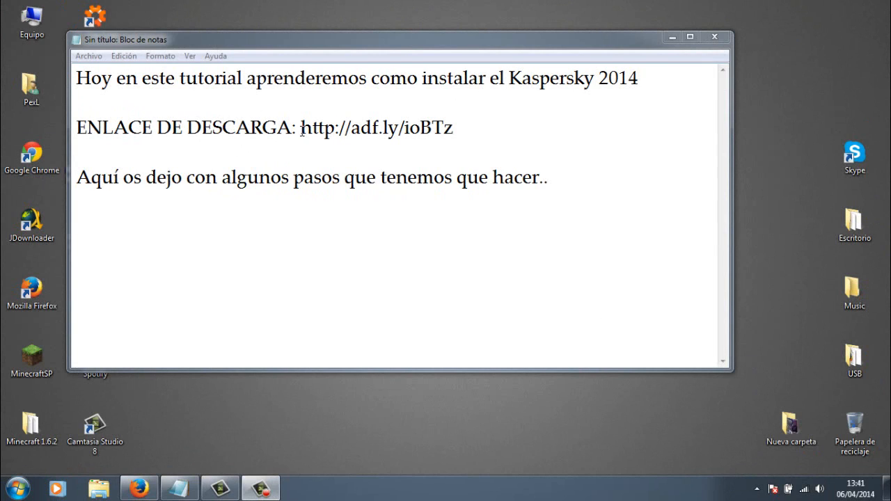
drag(302, 127, 455, 127)
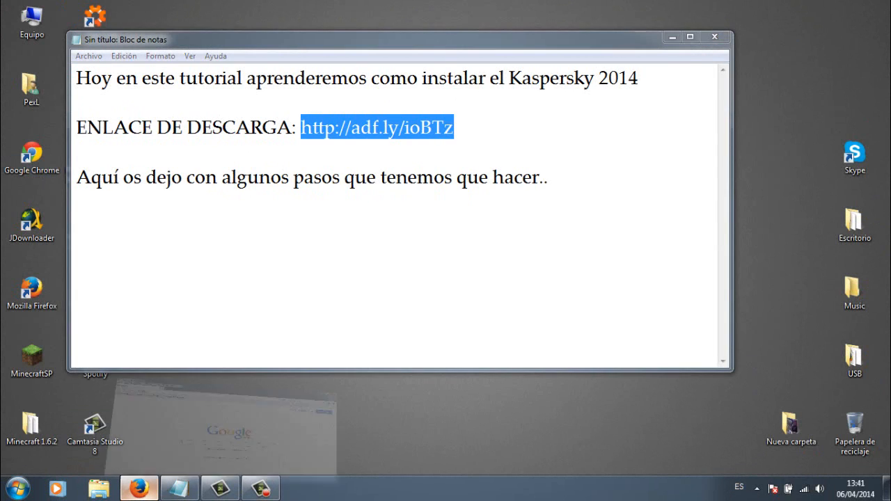
- Follow the adf.ly link past the ad and download Kaspersky 2014 FULL + Keygen.rar from Dropbox
click(139, 484)
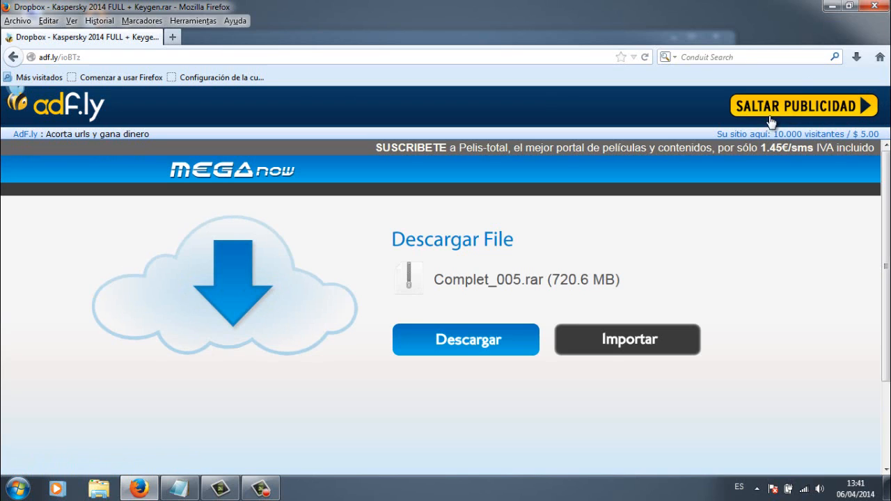
click(782, 105)
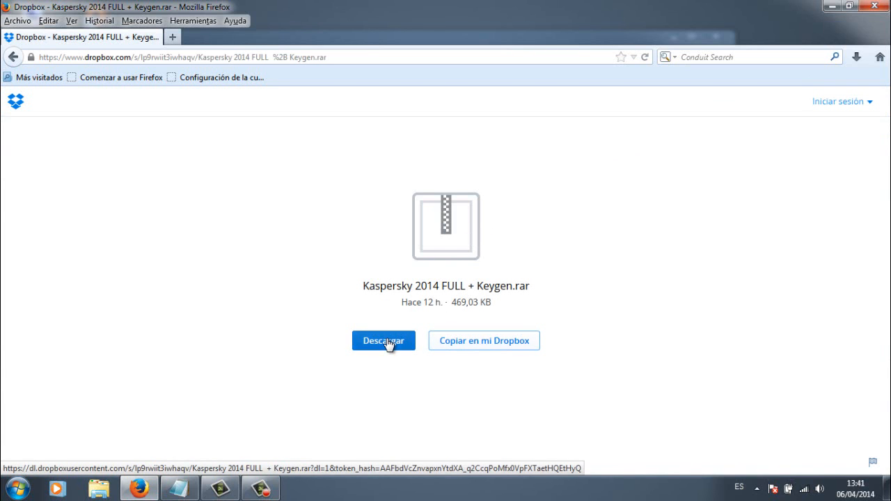
mouse_move(396, 359)
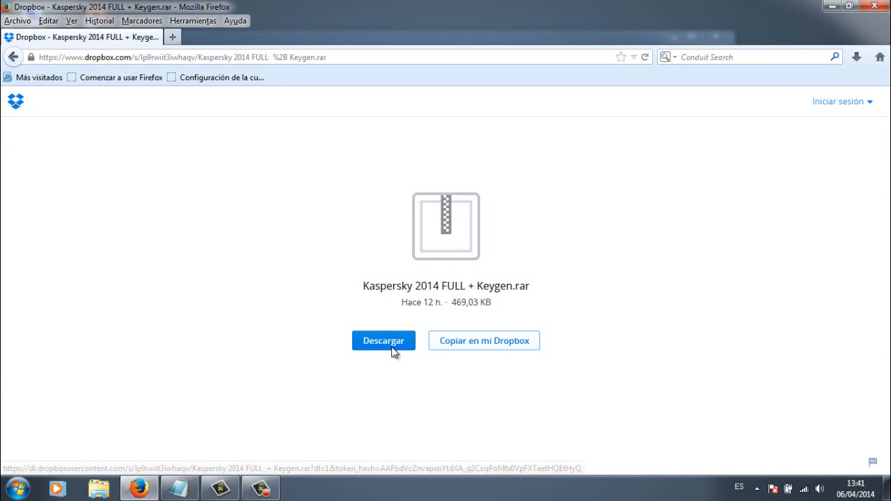
click(383, 340)
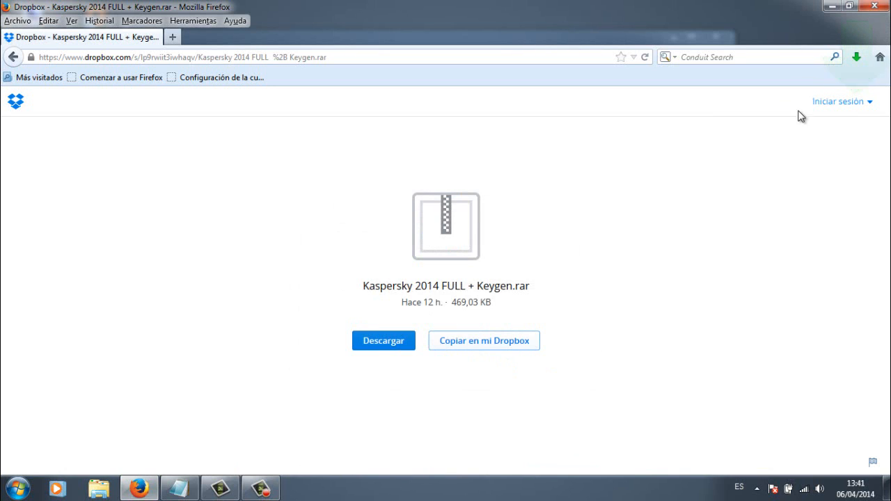
click(858, 57)
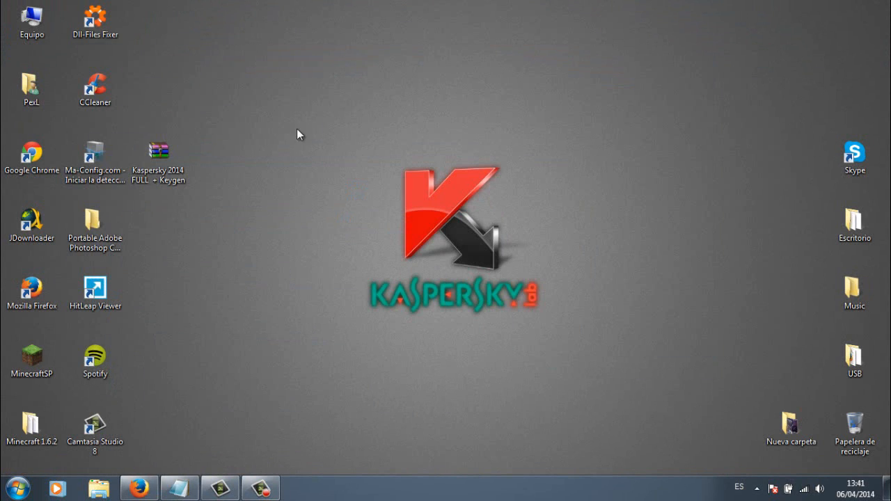
- Open the Kaspersky 2014 FULL + Keygen archive in WinRAR and close the licence reminder
click(159, 163)
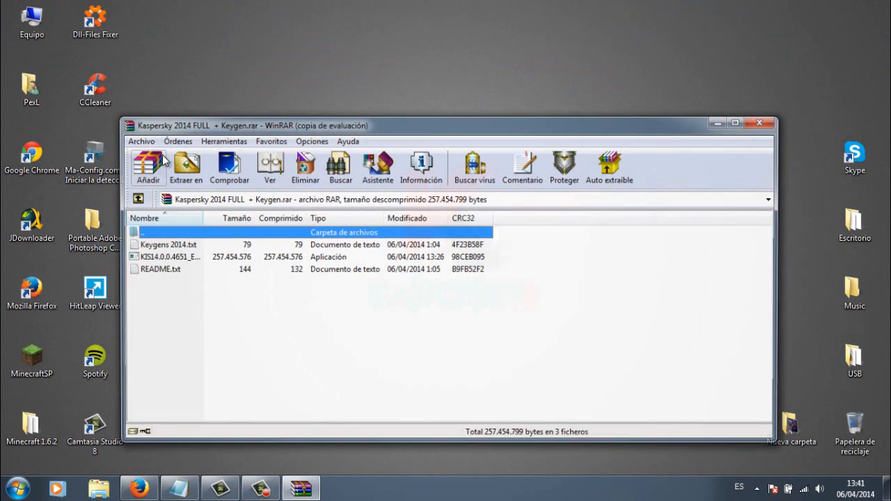
click(147, 167)
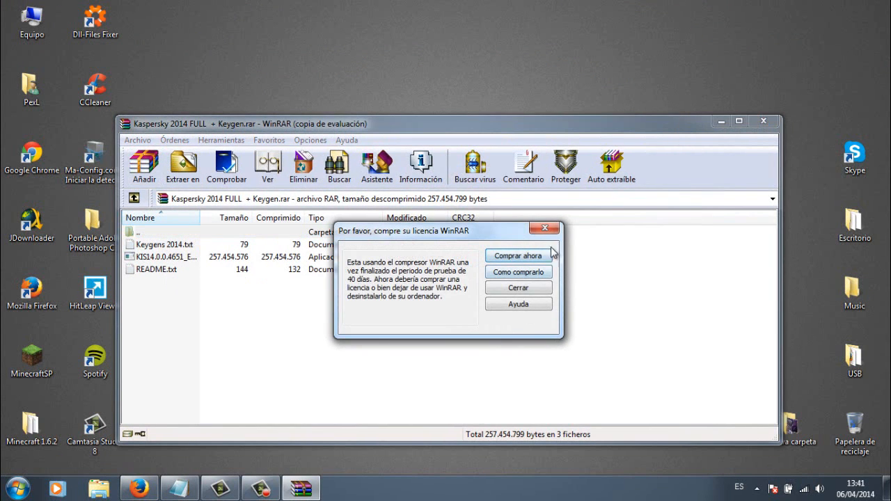
click(518, 287)
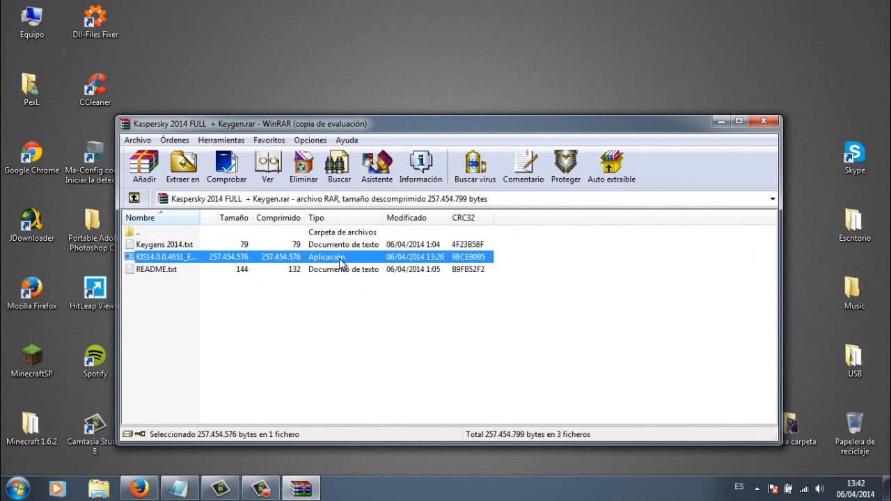
mouse_move(355, 250)
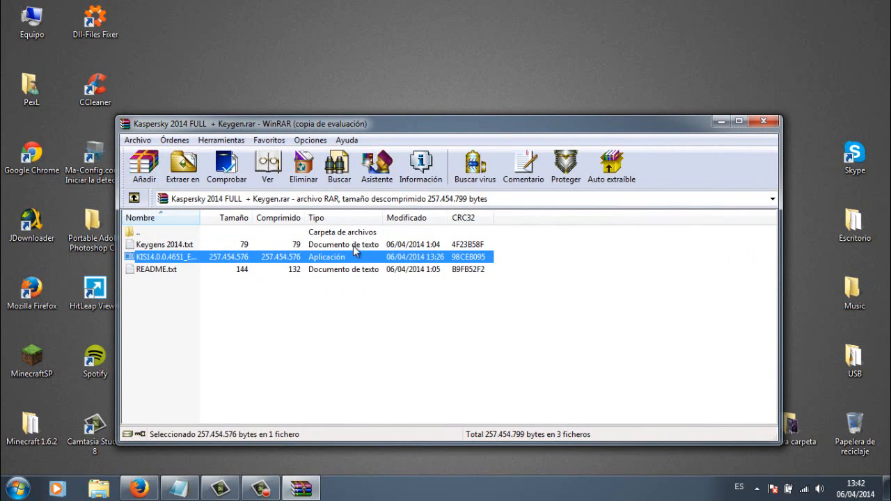
mouse_move(718, 124)
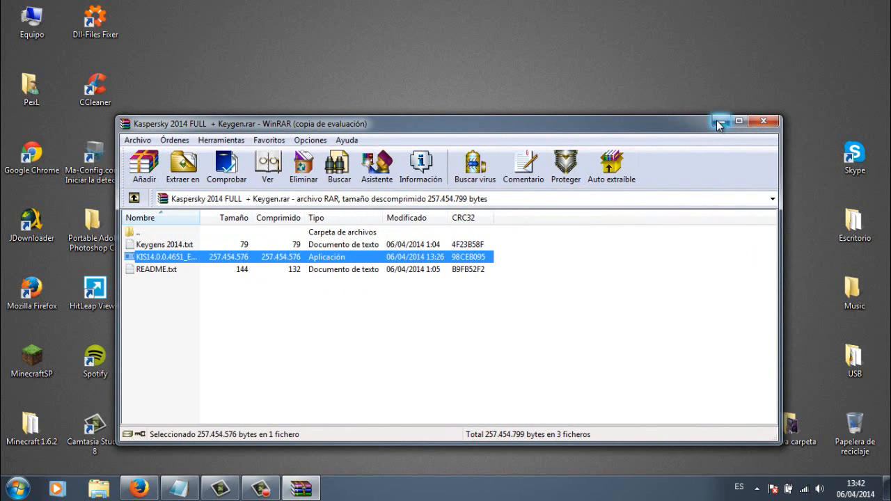
- Launch KIS14.0.0.4651 from the archive, accept the repack prompt, and let files extract
double_click(166, 257)
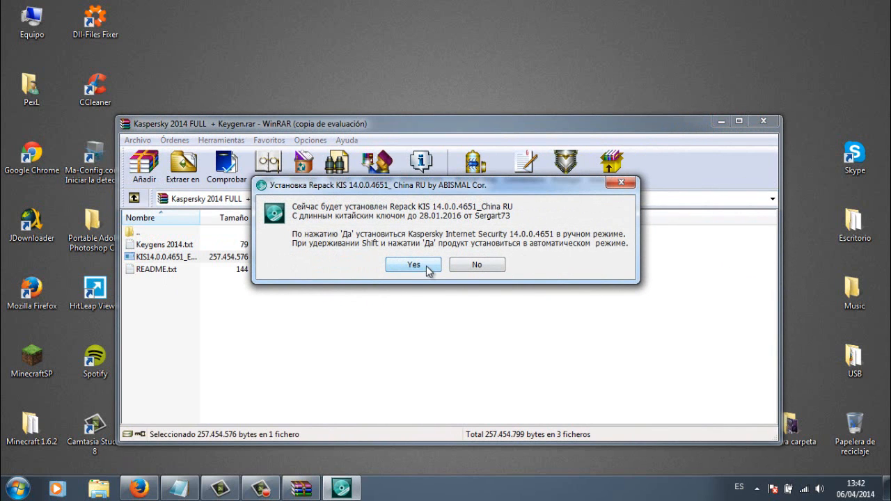
click(413, 265)
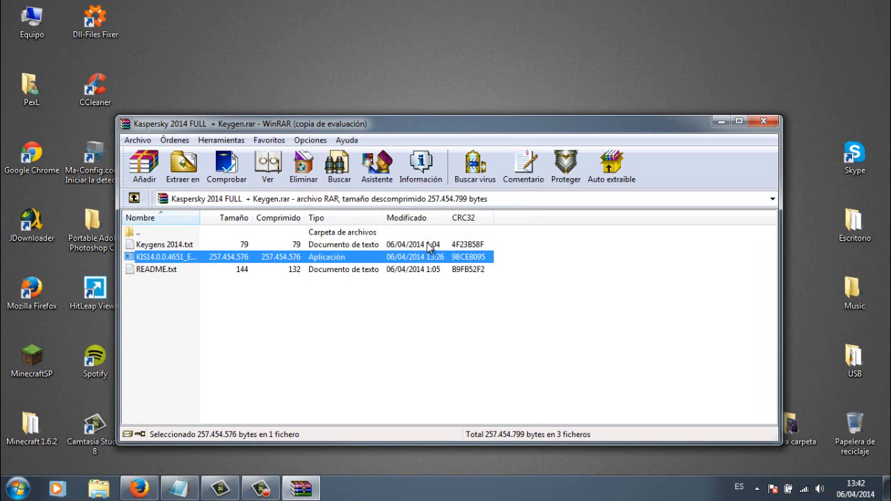
click(182, 167)
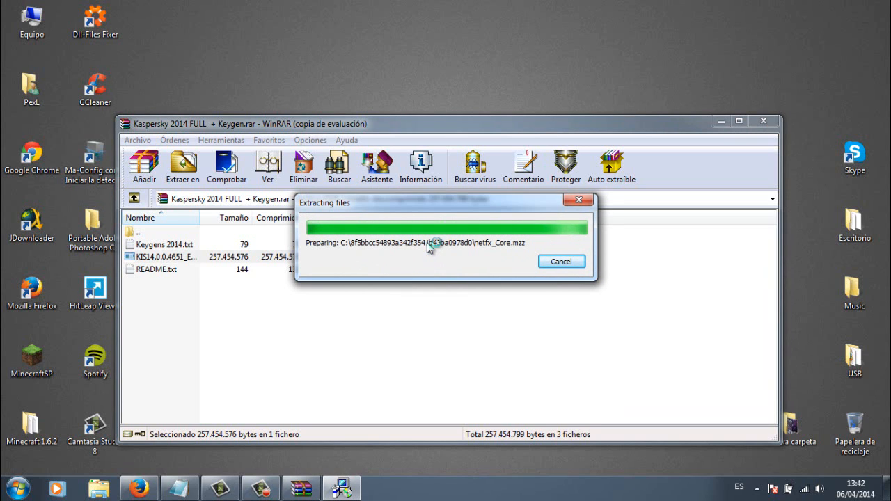
mouse_move(411, 254)
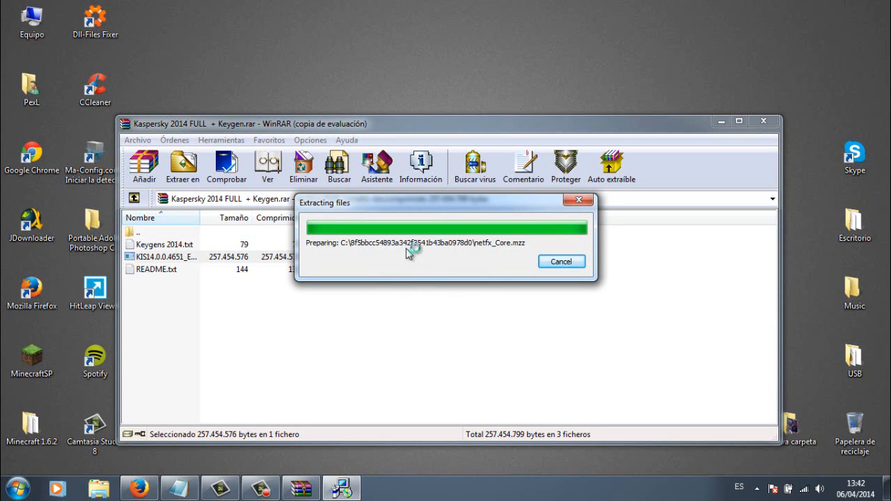
mouse_move(453, 244)
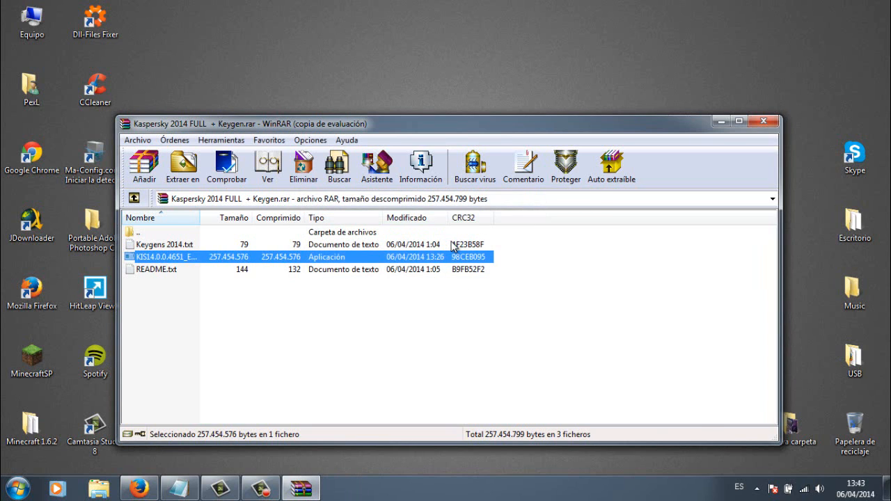
- Start the setup wizard, accept welcome and licence, and choose Instalar on the KSN page
double_click(165, 257)
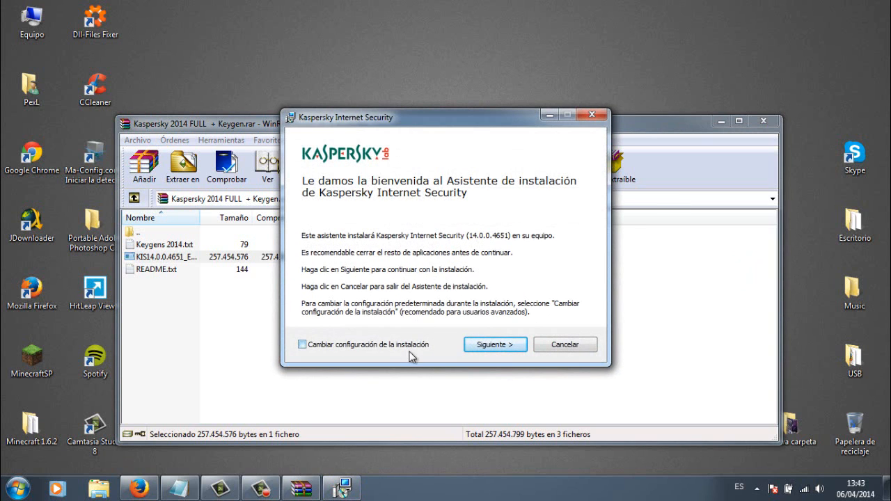
click(496, 344)
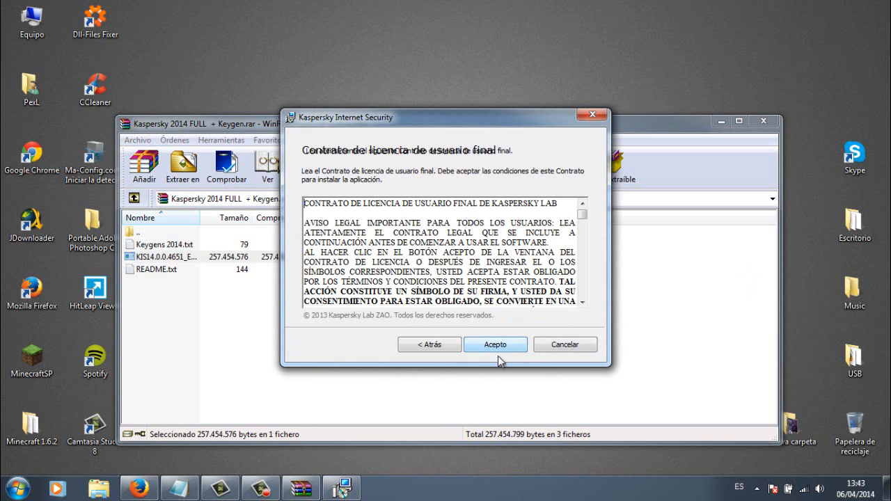
click(496, 345)
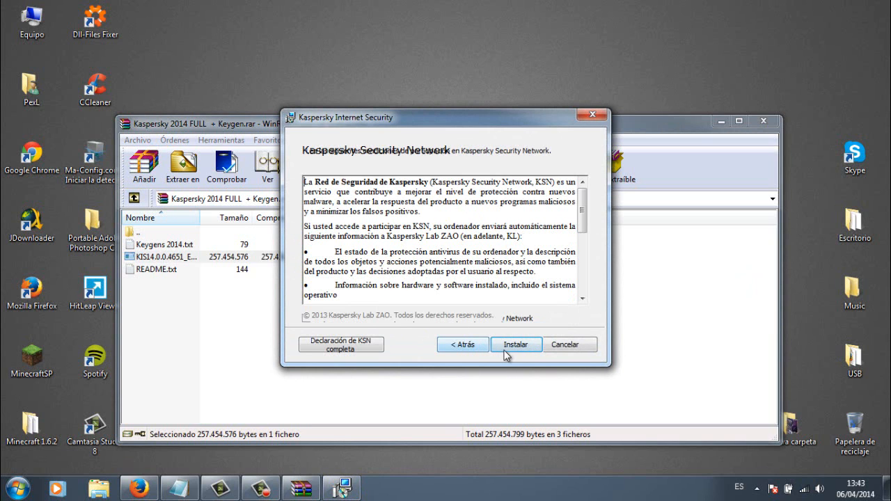
click(516, 344)
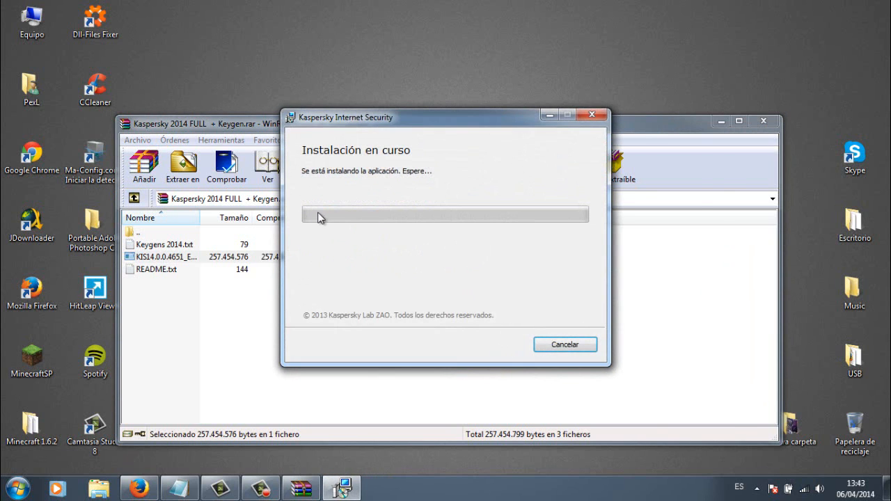
mouse_move(400, 225)
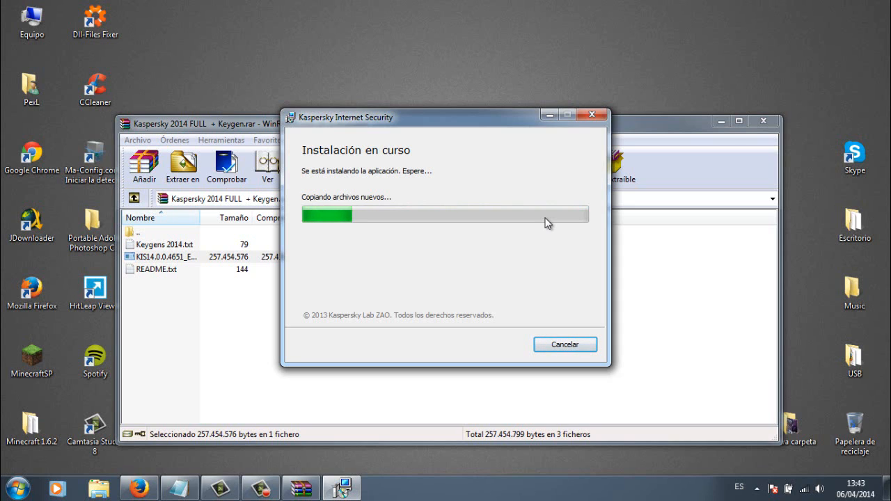
mouse_move(489, 232)
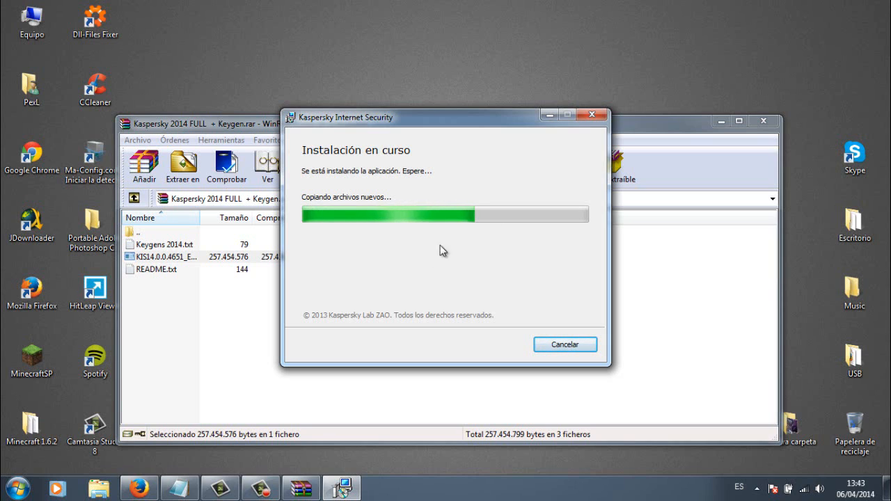
mouse_move(554, 253)
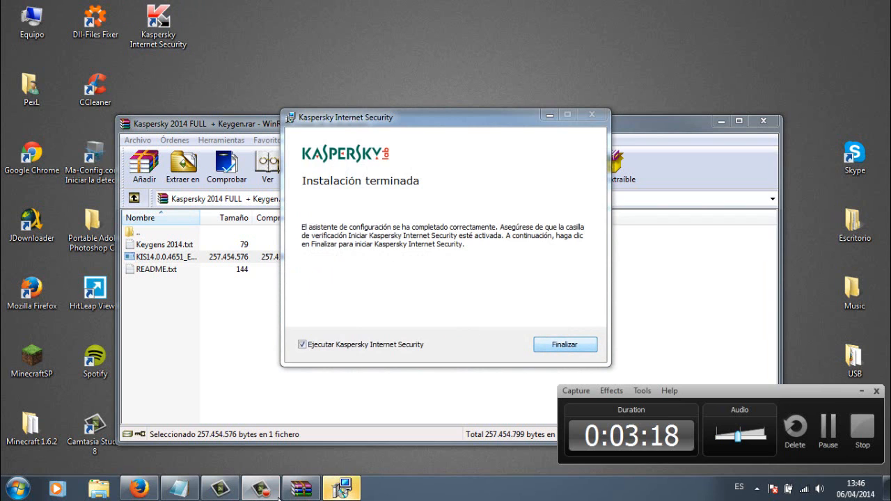
- After installation completes, choose Finalizar on the 'Instalación terminada' screen
click(565, 344)
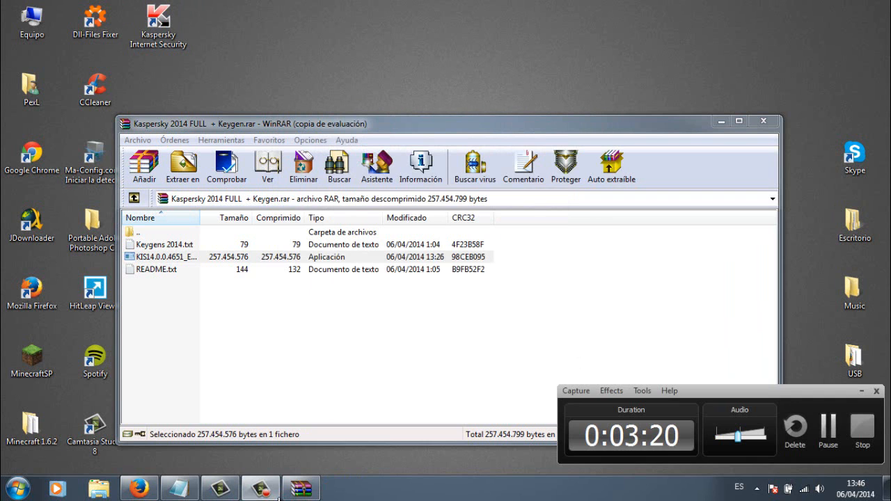